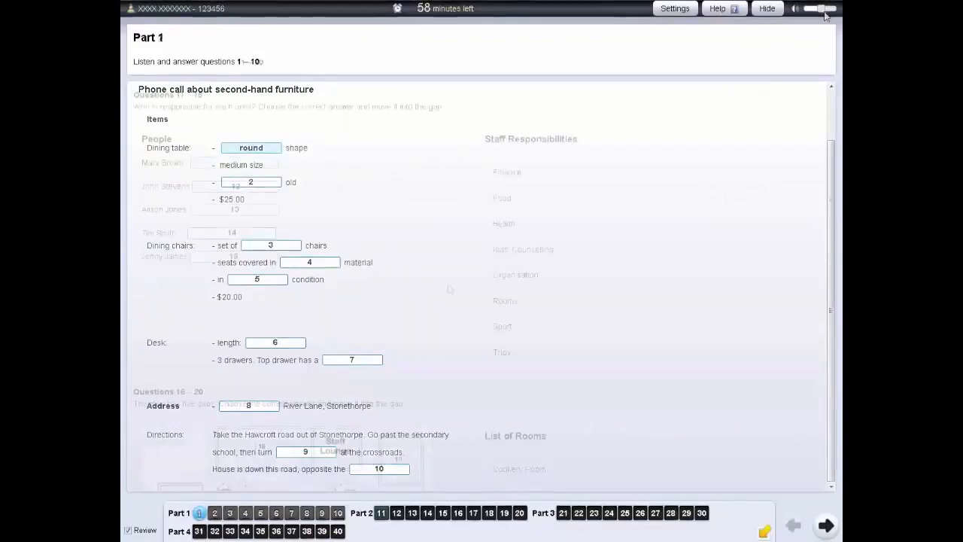
Step: Go to question 11 in Part 2 and view the map for questions 16–20
{"action": "left_click", "coordinate": [382, 512]}
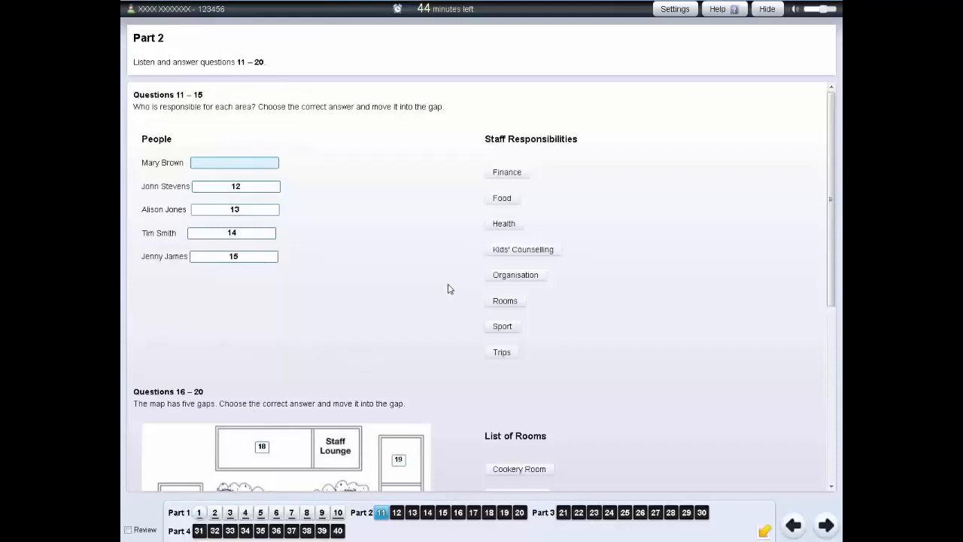
{"action": "mouse_move", "coordinate": [162, 111]}
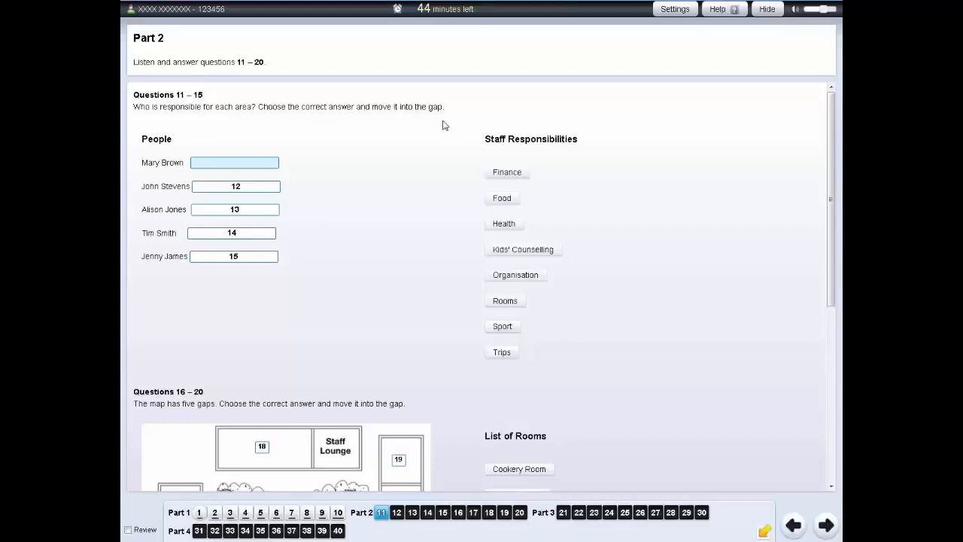
{"action": "mouse_move", "coordinate": [828, 164]}
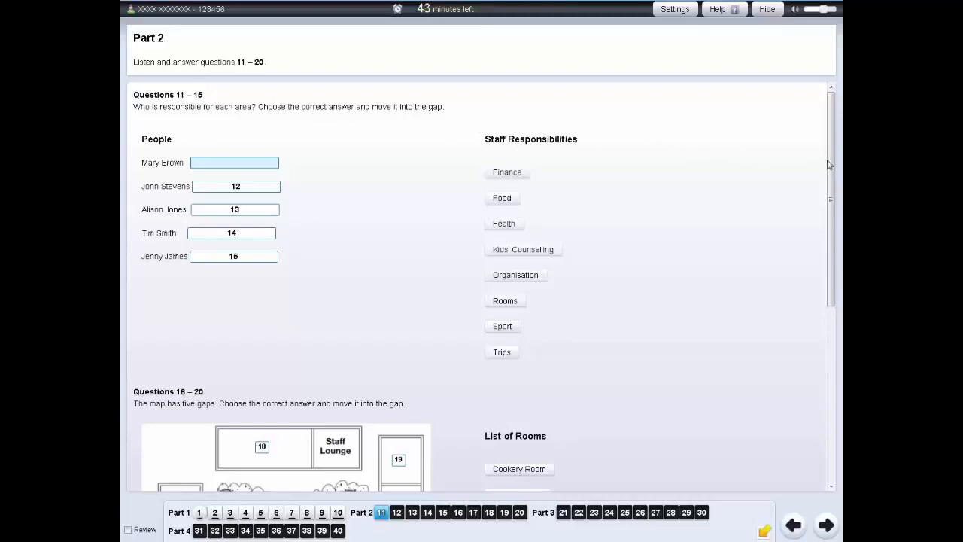
{"action": "scroll", "scroll_direction": "down", "scroll_amount": 3}
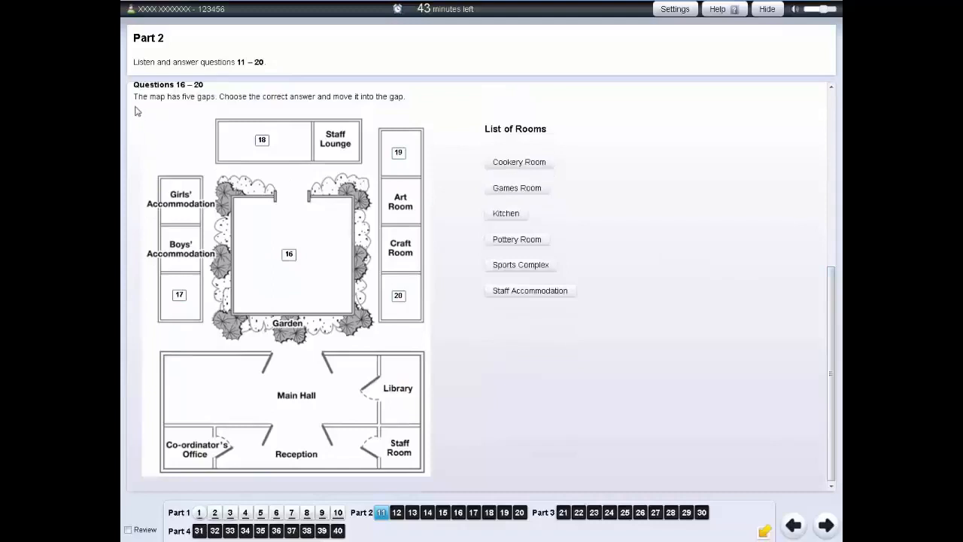
{"action": "mouse_move", "coordinate": [367, 111]}
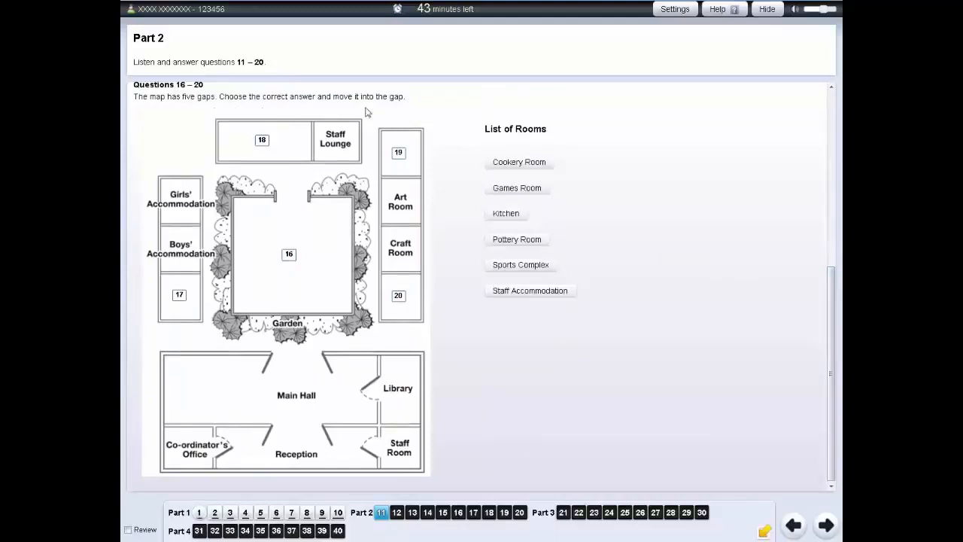
{"action": "mouse_move", "coordinate": [411, 112]}
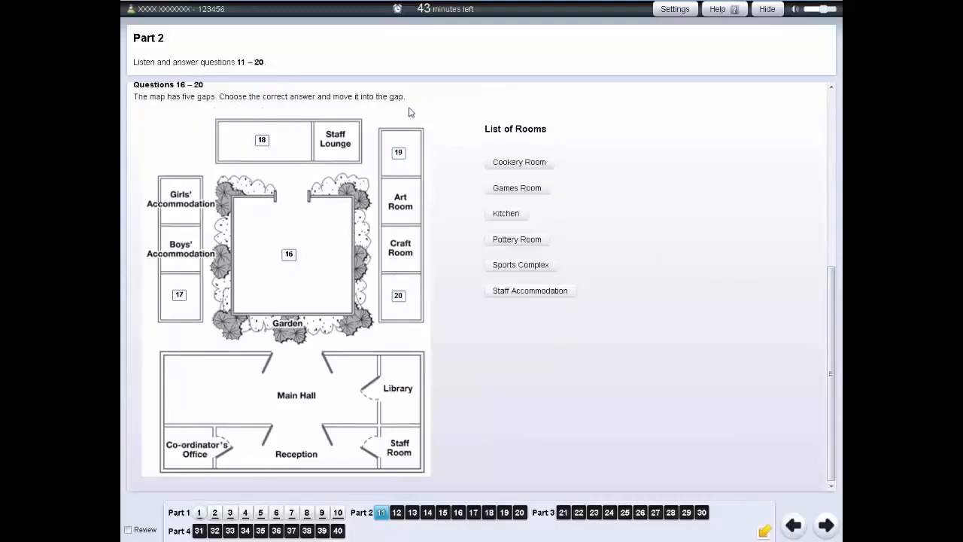
{"action": "mouse_move", "coordinate": [359, 524]}
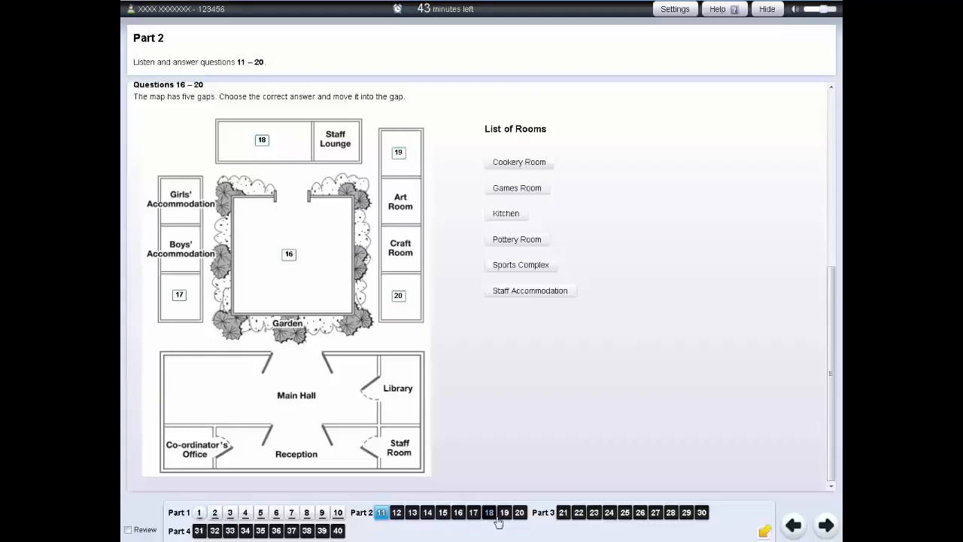
Step: Visit Part 1, then Part 3's question 21, then return to Part 2 via the navigation bar
{"action": "left_click", "coordinate": [199, 512]}
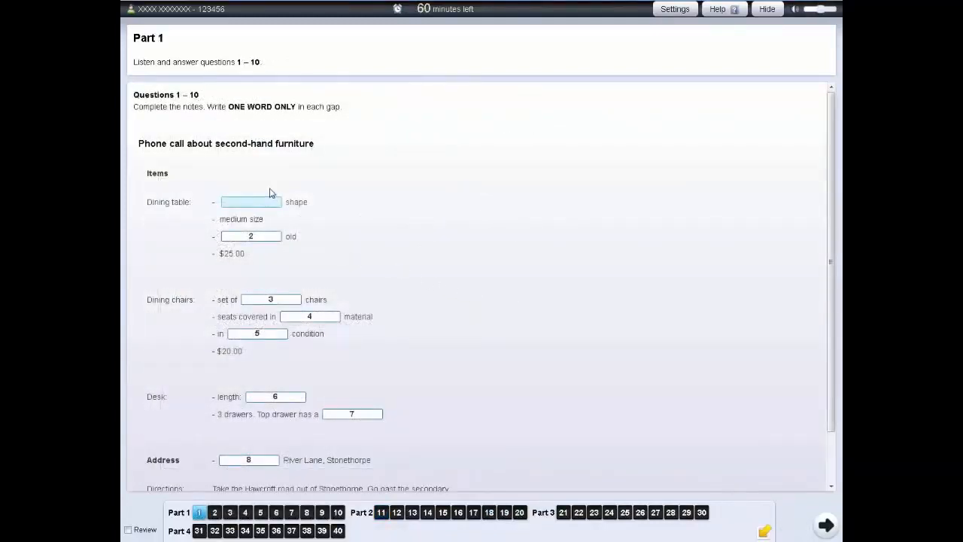
{"action": "left_click", "coordinate": [563, 511]}
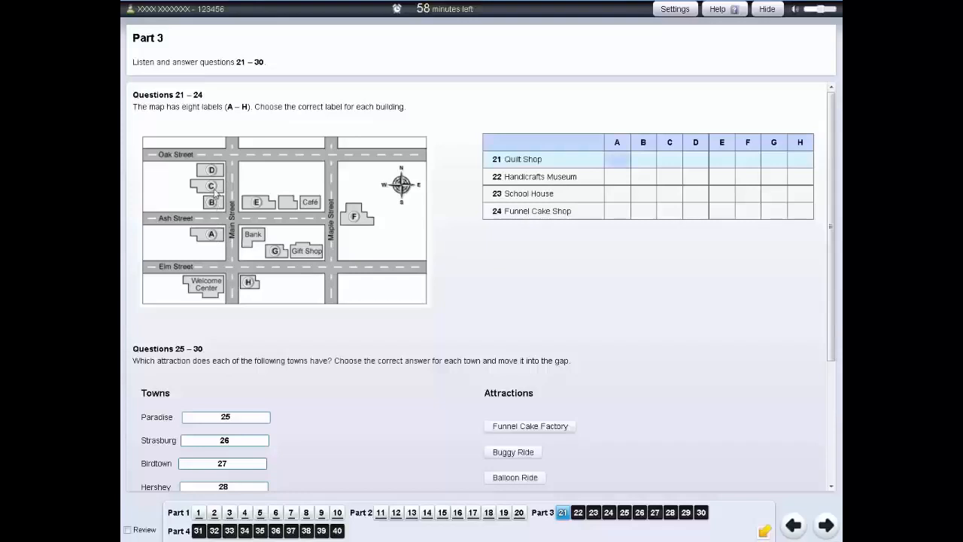
{"action": "mouse_move", "coordinate": [258, 189]}
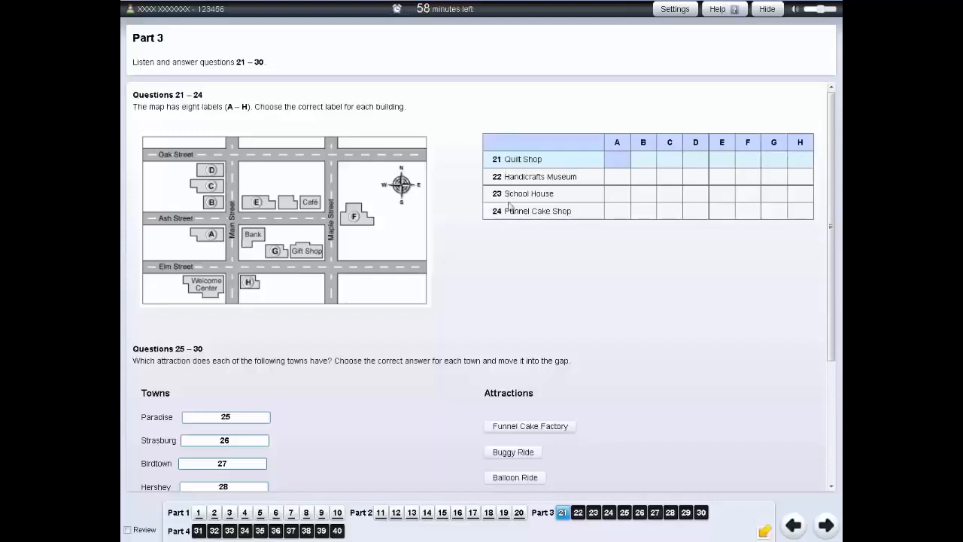
{"action": "mouse_move", "coordinate": [505, 235]}
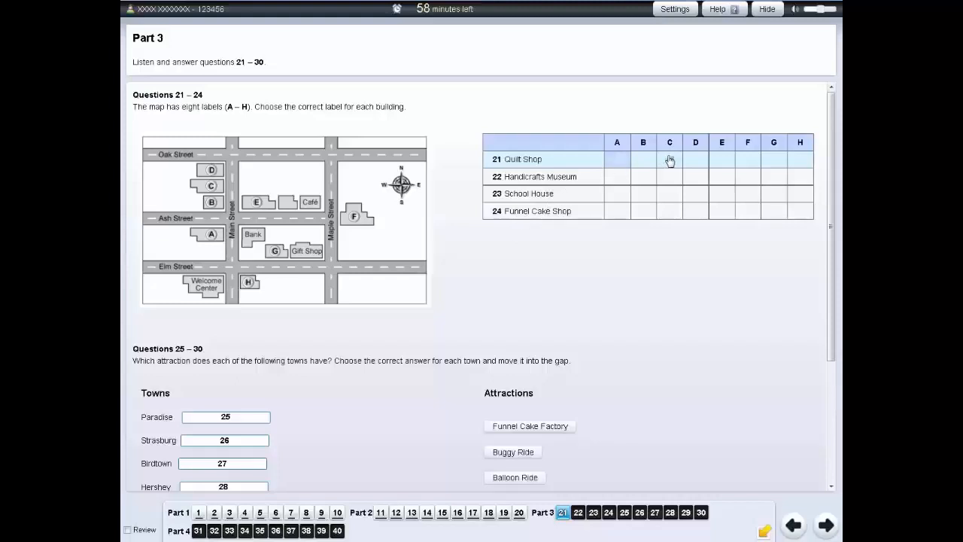
{"action": "left_click", "coordinate": [380, 512]}
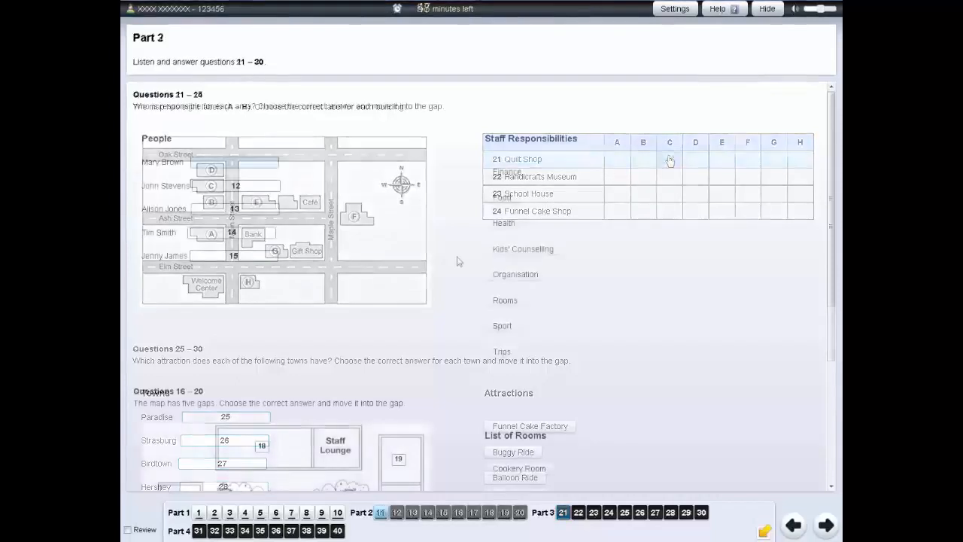
{"action": "left_click", "coordinate": [381, 511]}
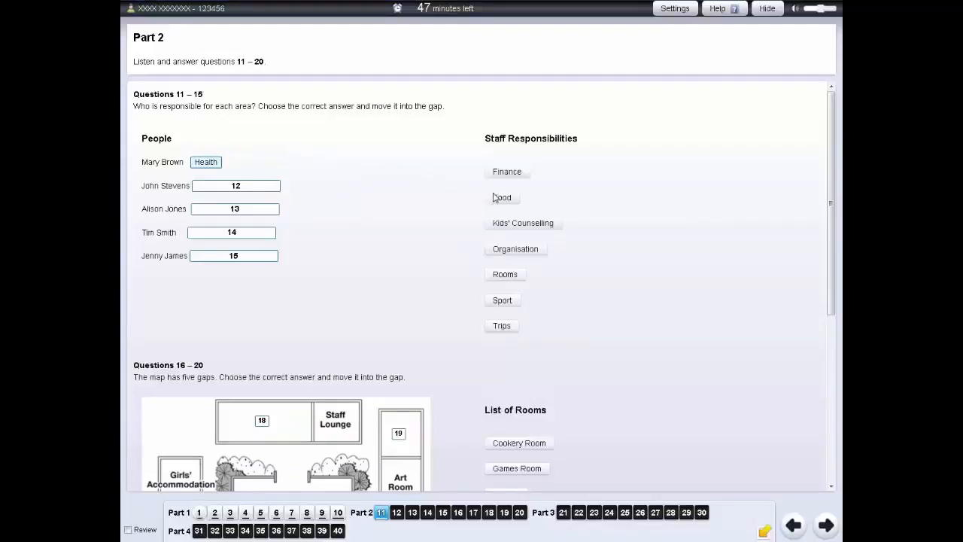
{"action": "left_click_drag", "start_coordinate": [503, 197], "coordinate": [298, 162]}
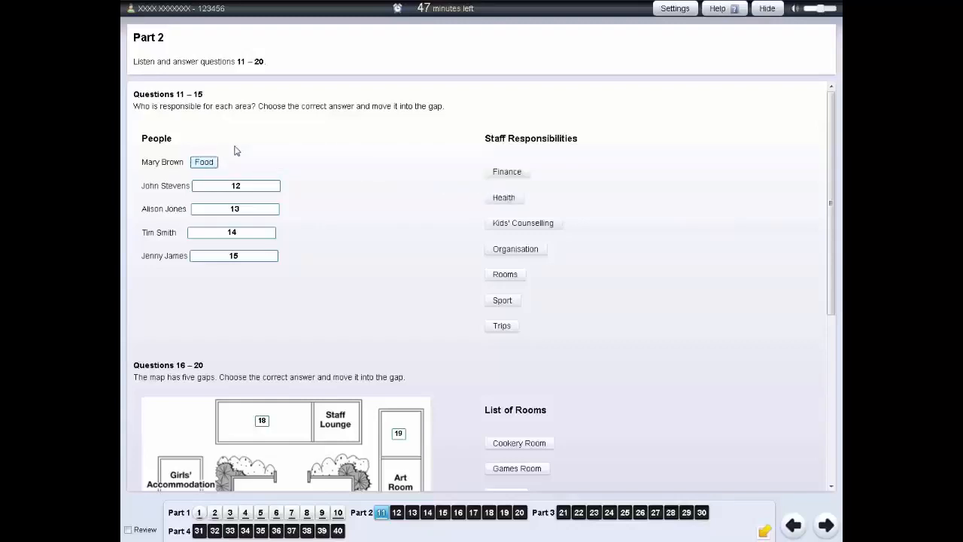
{"action": "mouse_move", "coordinate": [220, 159]}
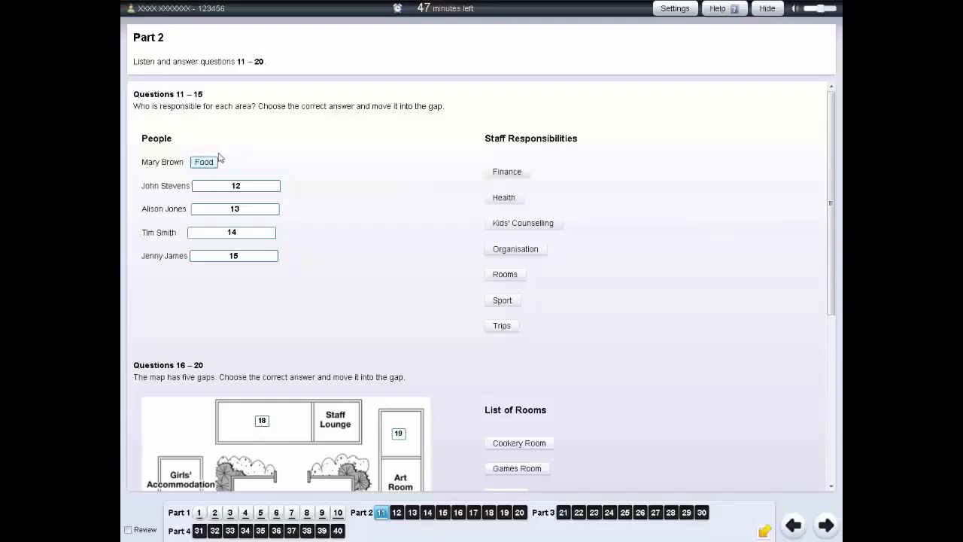
{"action": "left_click_drag", "start_coordinate": [204, 161], "coordinate": [428, 174]}
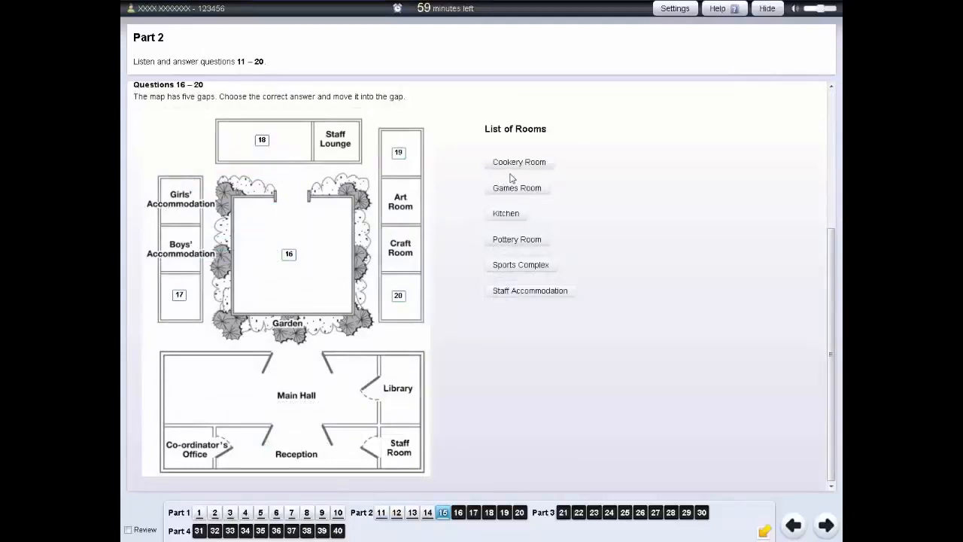
{"action": "mouse_move", "coordinate": [521, 167]}
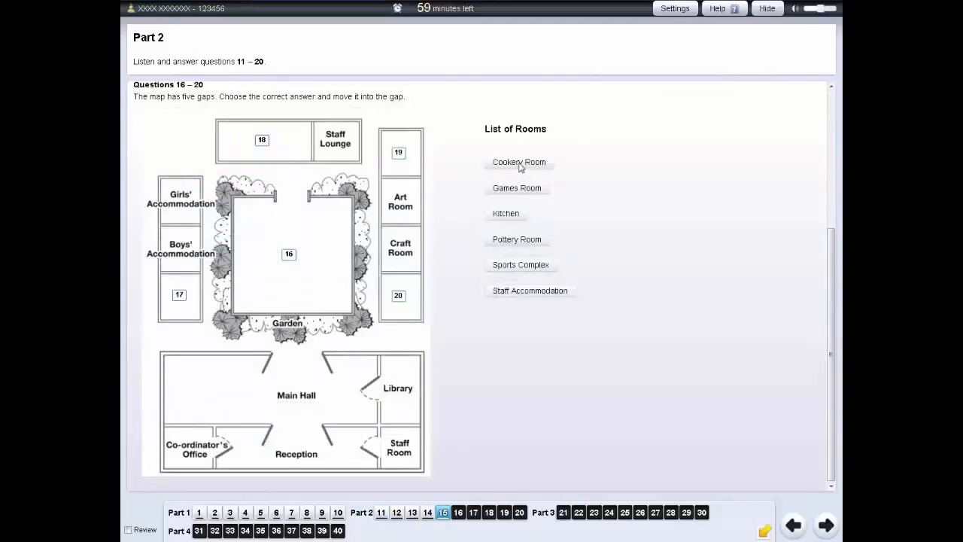
Step: Place Cookery Room into map gap 16 in the garden
{"action": "left_click_drag", "start_coordinate": [519, 163], "coordinate": [289, 256]}
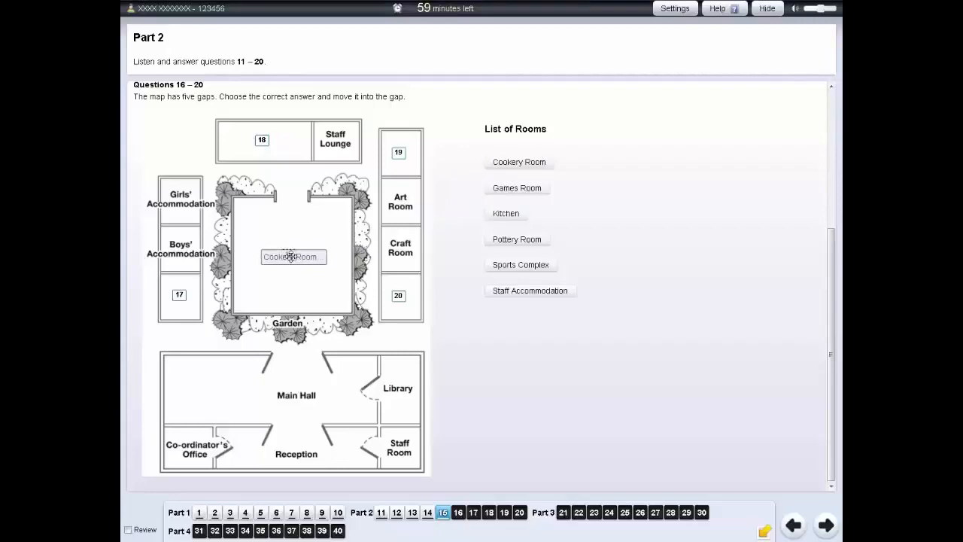